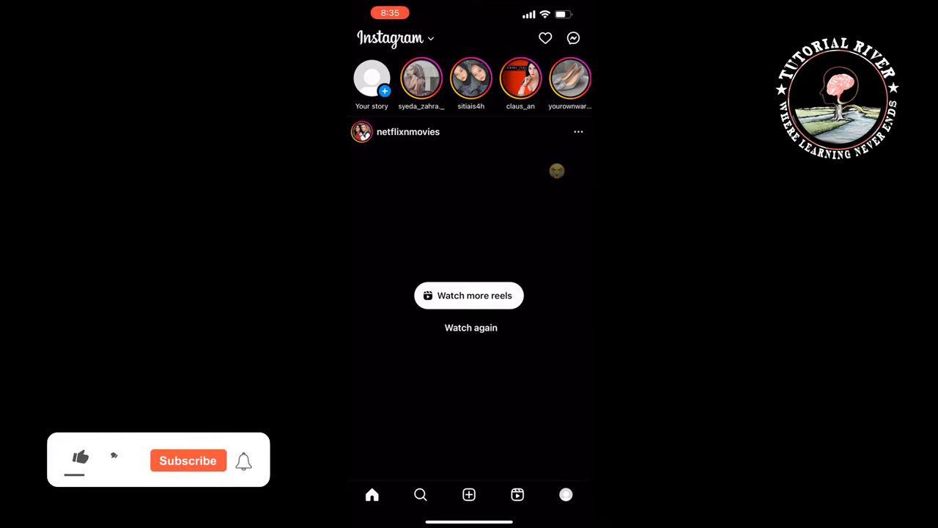
Go to your own profile and bring up its account options menu
click(79, 458)
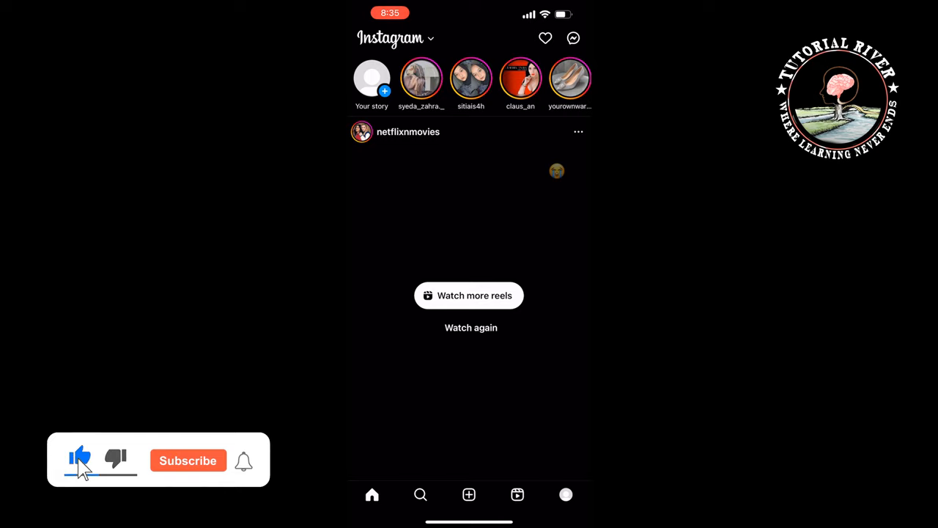
click(188, 460)
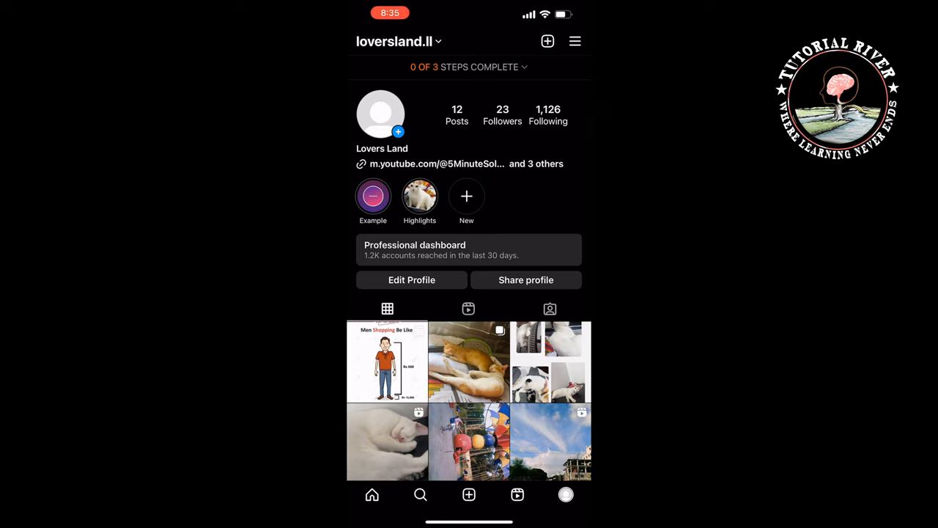
click(575, 41)
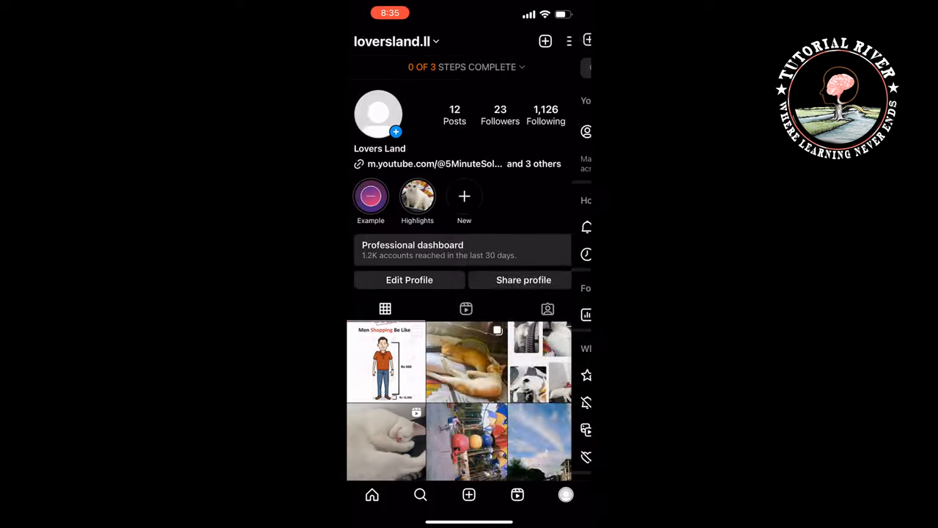
In Settings and privacy, search 'Request' and reach the Request verification form
click(568, 41)
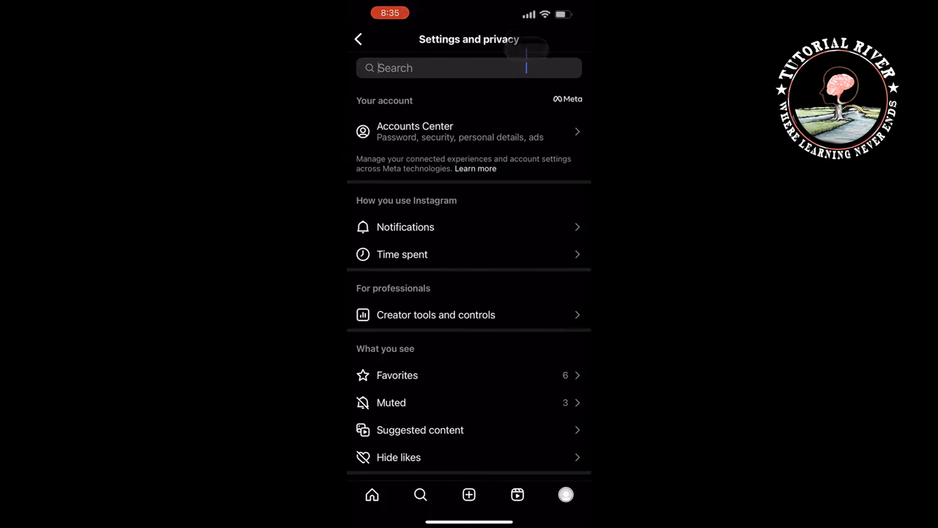
text(R)
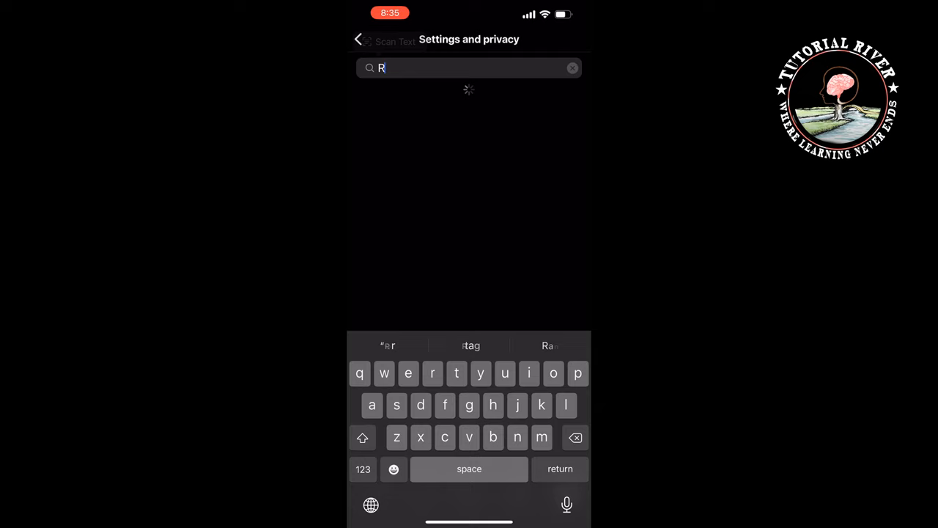
text(Request)
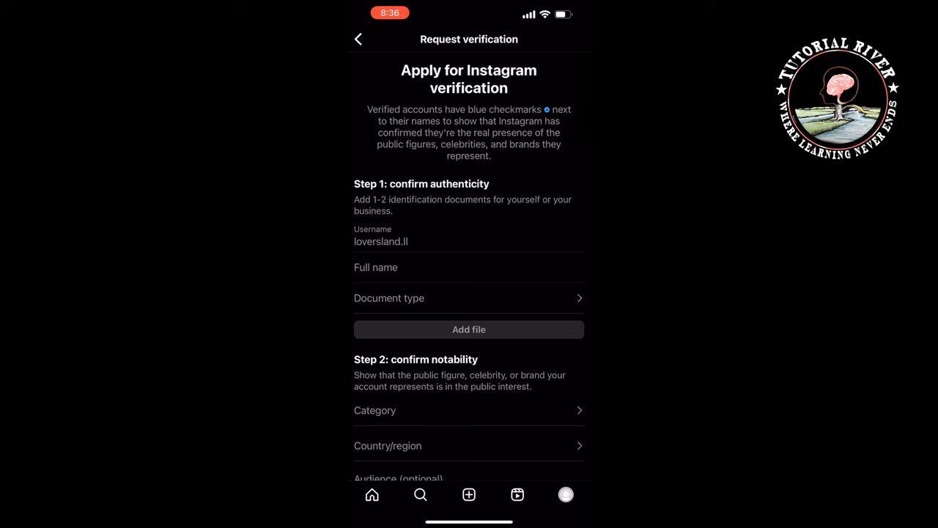
Scroll the verification form past Step 2 and Links down to the Submit button
scroll(down, 3)
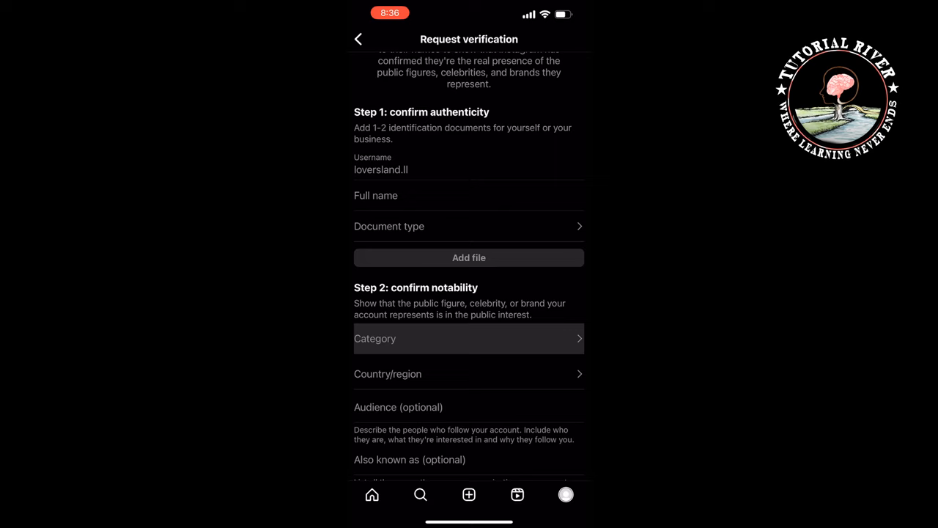
scroll(down, 3)
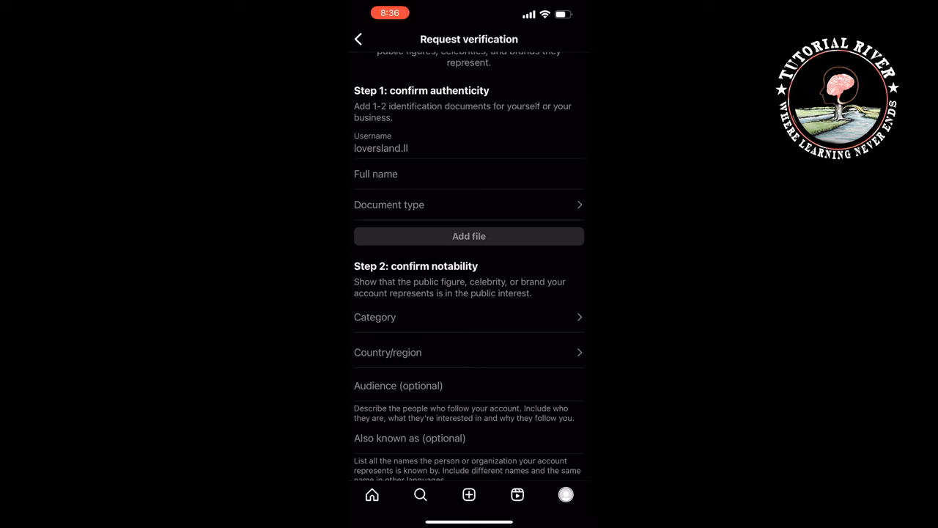
scroll(down, 3)
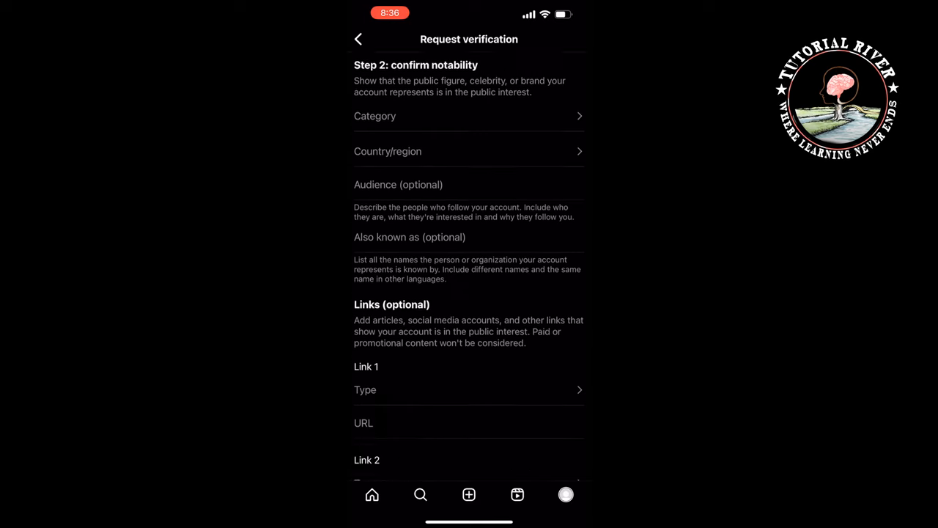
scroll(down, 3)
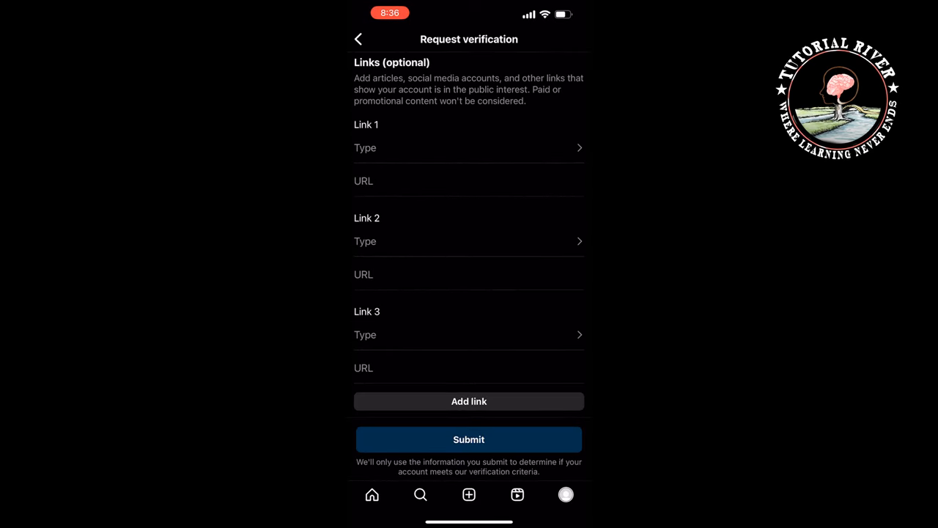